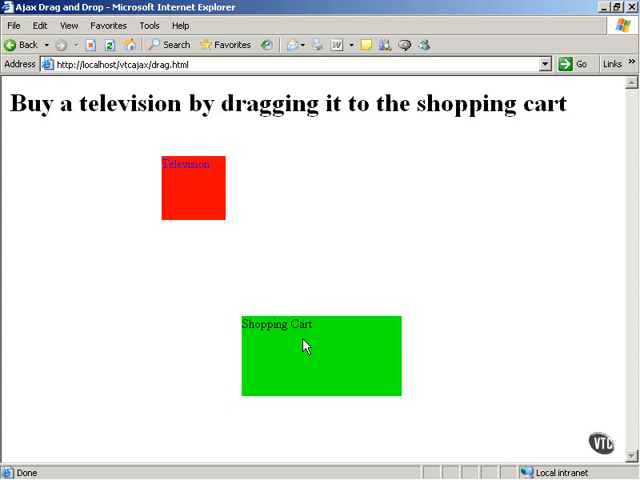
{"action": "mouse_move", "coordinate": [281, 291]}
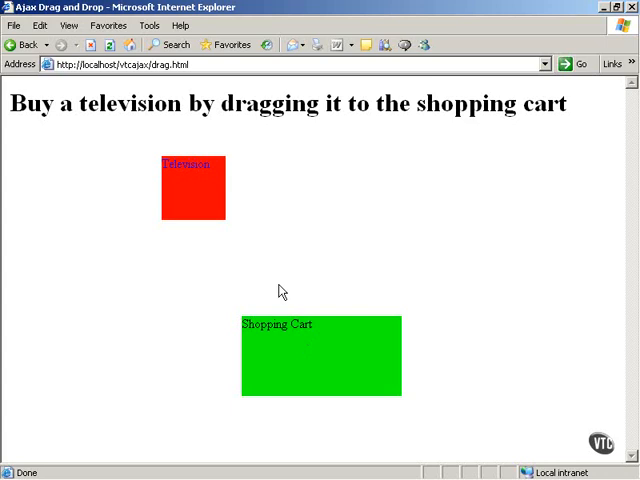
- Drag the red Television box into the green Shopping Cart to confirm the purchase
{"action": "left_click_drag", "start_coordinate": [192, 187], "coordinate": [300, 325]}
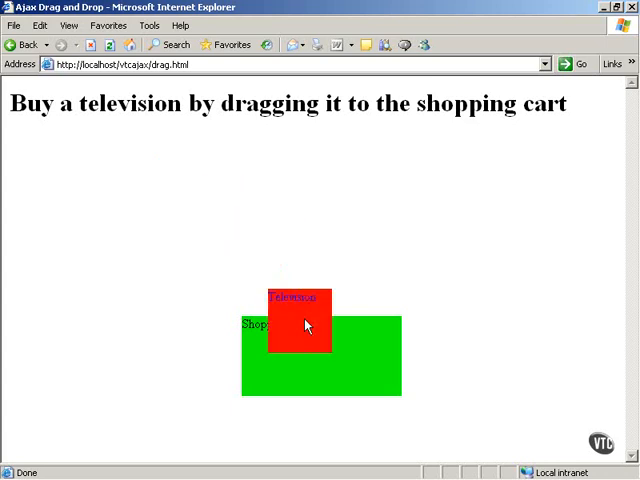
{"action": "left_click_drag", "start_coordinate": [298, 323], "coordinate": [332, 365]}
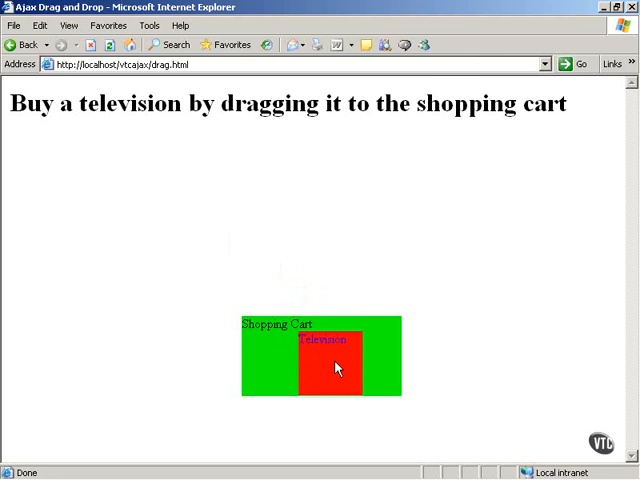
{"action": "left_click_drag", "start_coordinate": [325, 345], "coordinate": [325, 355]}
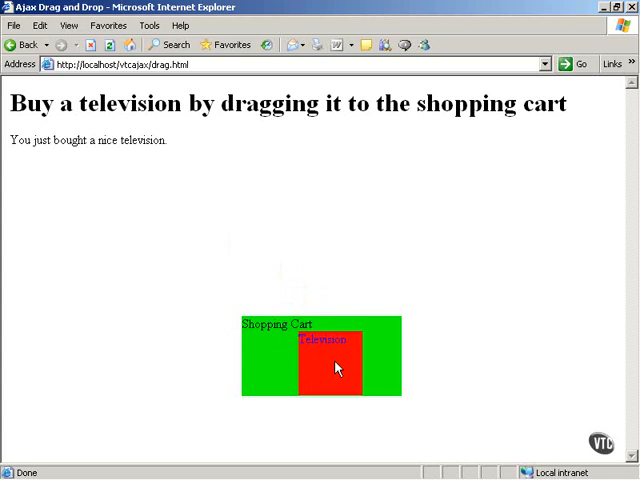
{"action": "mouse_move", "coordinate": [234, 422]}
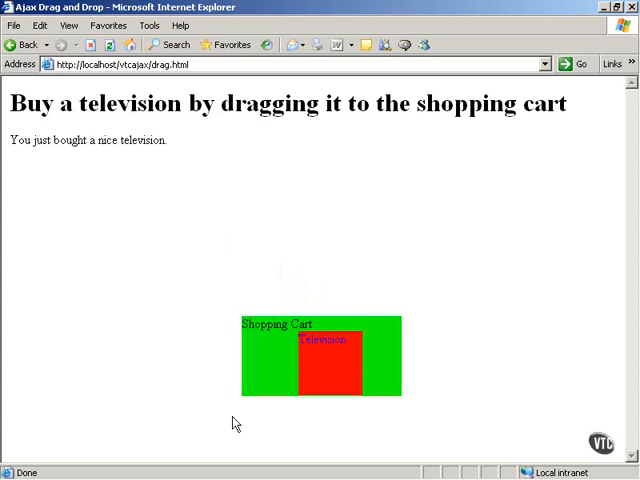
{"action": "left_click", "coordinate": [113, 470]}
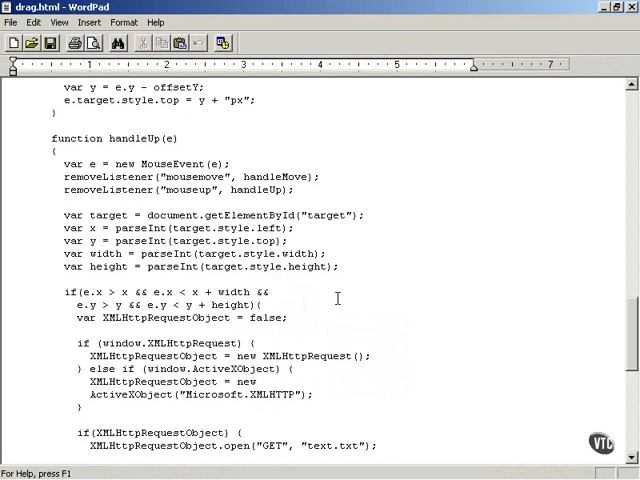
{"action": "double_click", "coordinate": [135, 138]}
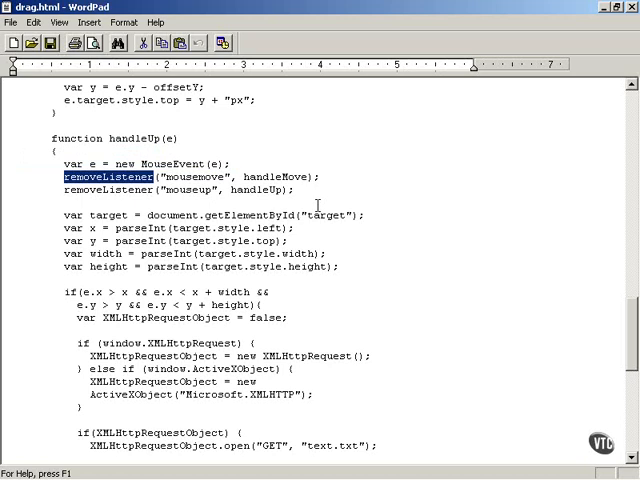
{"action": "scroll", "scroll_direction": "up", "scroll_amount": 3}
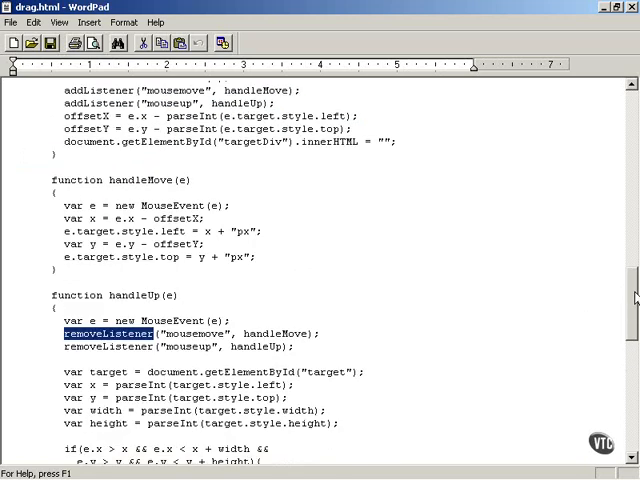
{"action": "scroll", "scroll_direction": "up", "scroll_amount": 3}
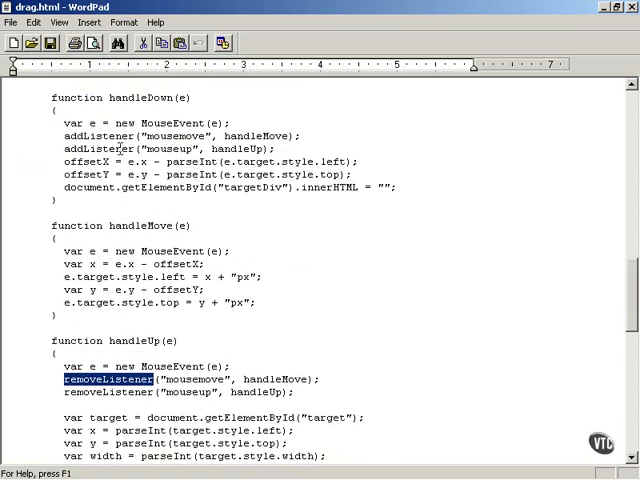
{"action": "double_click", "coordinate": [98, 135]}
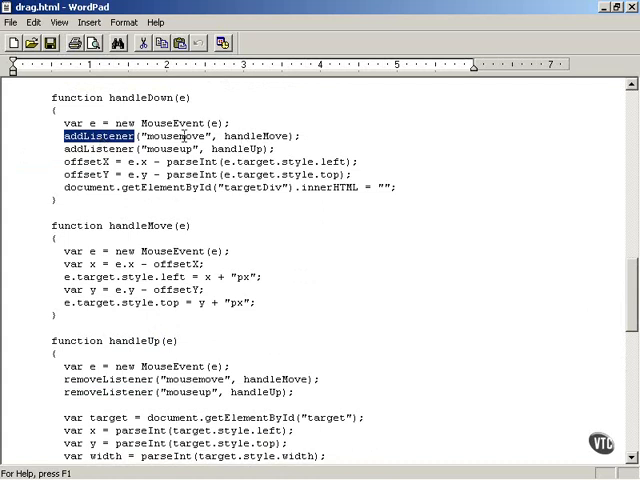
{"action": "double_click", "coordinate": [168, 148]}
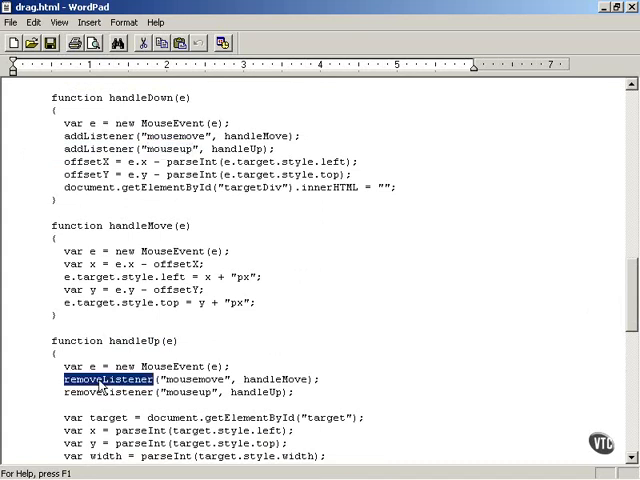
{"action": "double_click", "coordinate": [190, 392]}
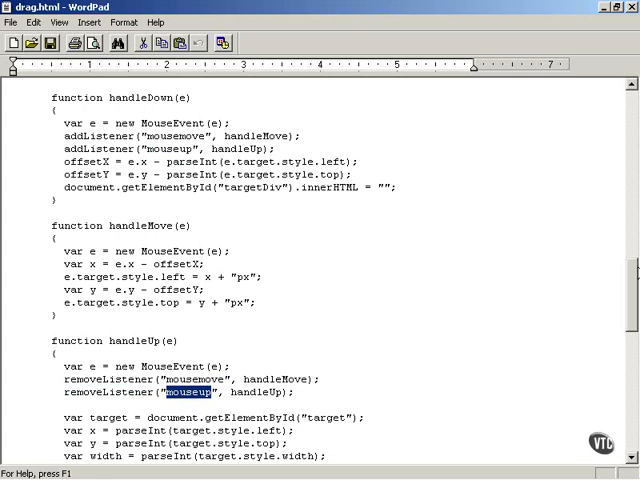
{"action": "scroll", "scroll_direction": "up", "scroll_amount": 3}
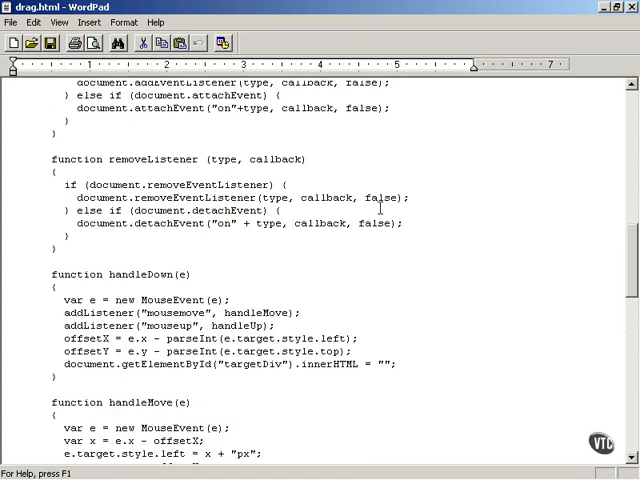
{"action": "double_click", "coordinate": [153, 159]}
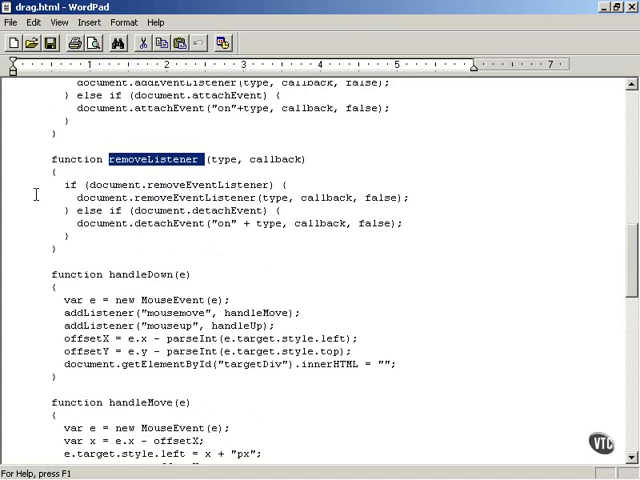
{"action": "mouse_move", "coordinate": [6, 193]}
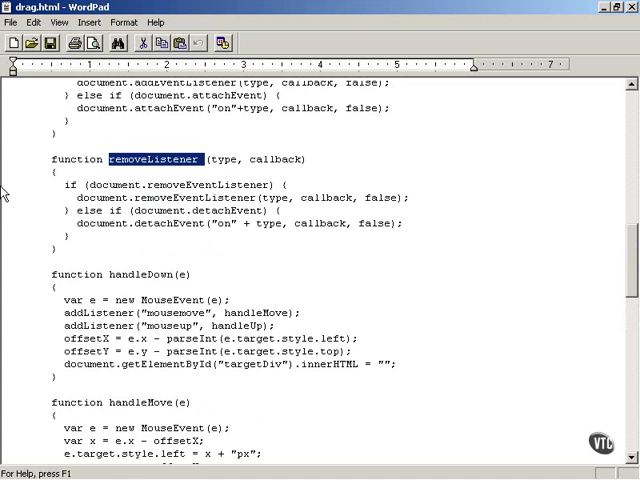
{"action": "left_click_drag", "start_coordinate": [70, 184], "coordinate": [408, 198]}
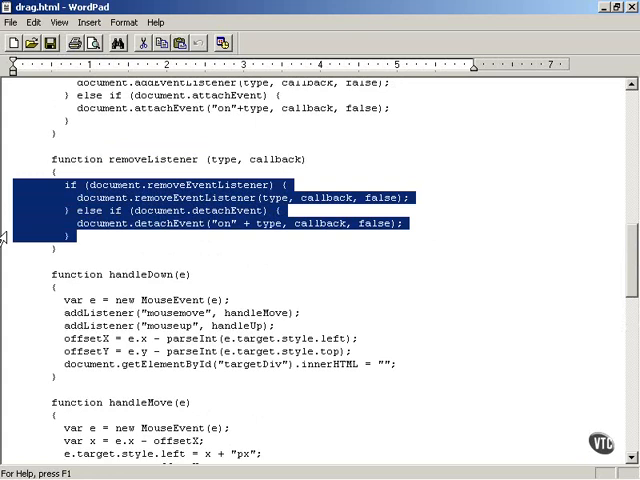
{"action": "mouse_move", "coordinate": [50, 244]}
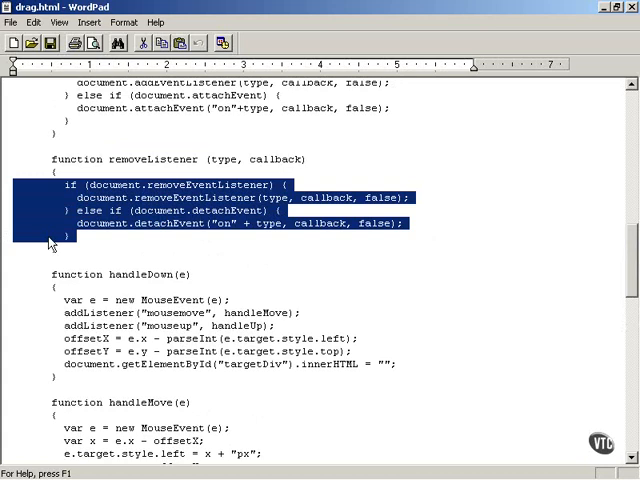
{"action": "double_click", "coordinate": [113, 184]}
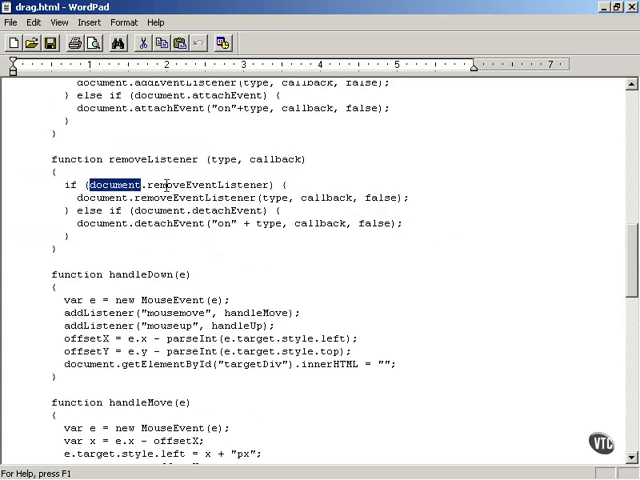
{"action": "double_click", "coordinate": [207, 185]}
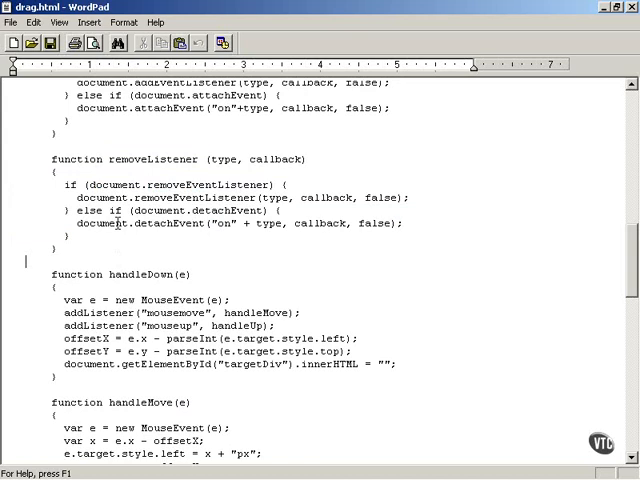
- Scroll down drag.html to show handleUp with its XMLHttpRequest creation and open call
{"action": "scroll", "scroll_direction": "down", "scroll_amount": 3}
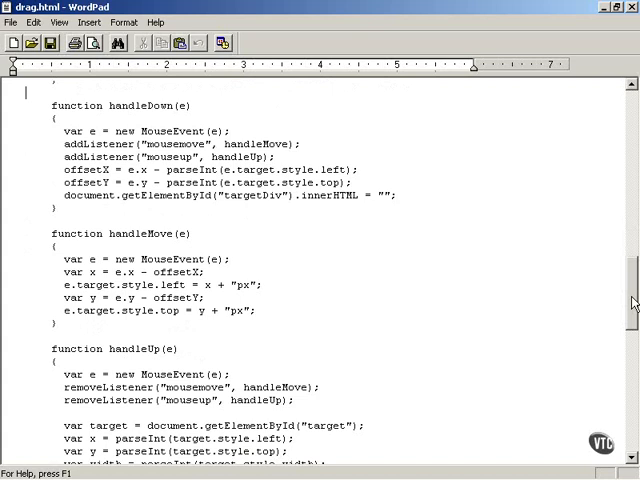
{"action": "scroll", "scroll_direction": "down", "scroll_amount": 3}
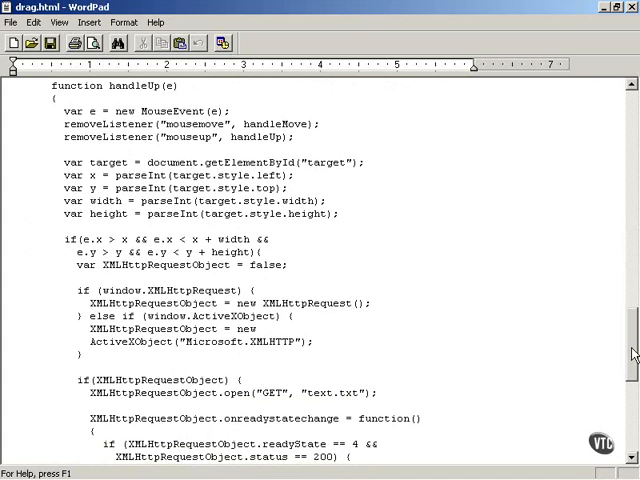
{"action": "mouse_move", "coordinate": [8, 130]}
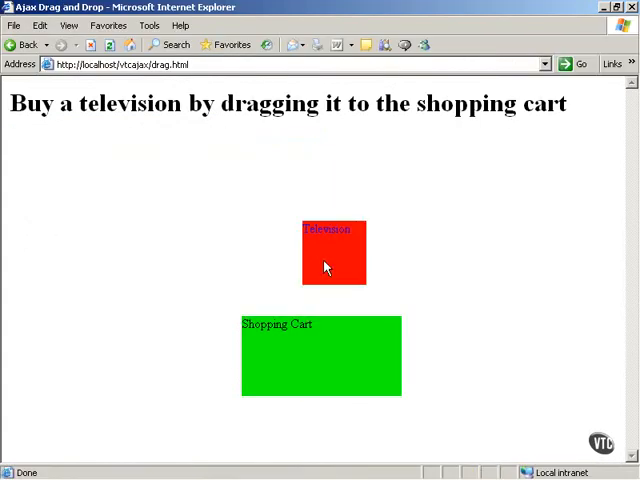
- Drag the Television box left, down, then toward the Shopping Cart in Internet Explorer
{"action": "left_click_drag", "start_coordinate": [334, 253], "coordinate": [264, 235]}
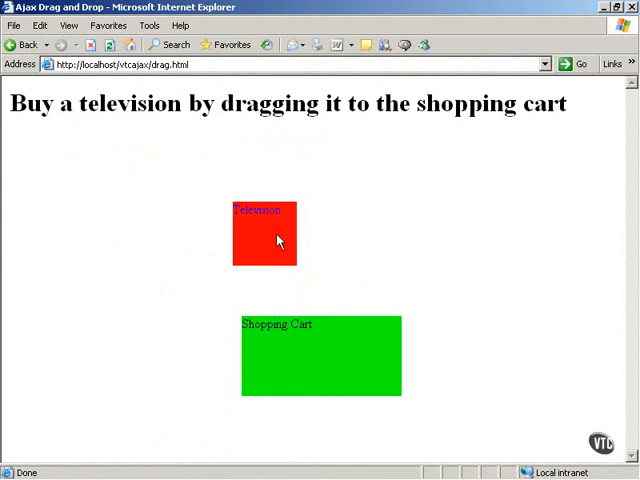
{"action": "left_click_drag", "start_coordinate": [264, 234], "coordinate": [211, 276]}
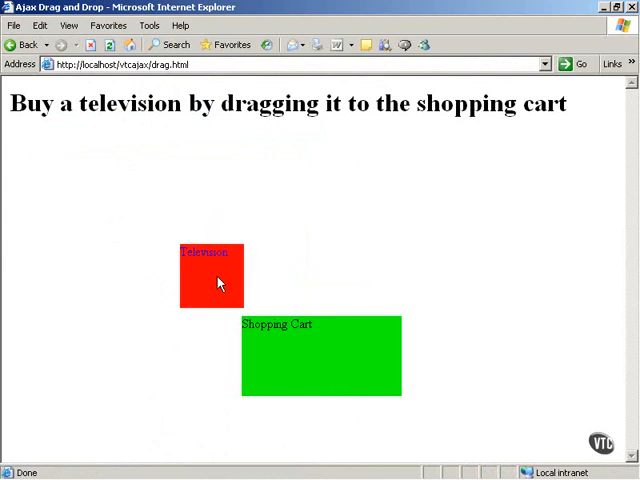
{"action": "left_click_drag", "start_coordinate": [211, 275], "coordinate": [311, 360]}
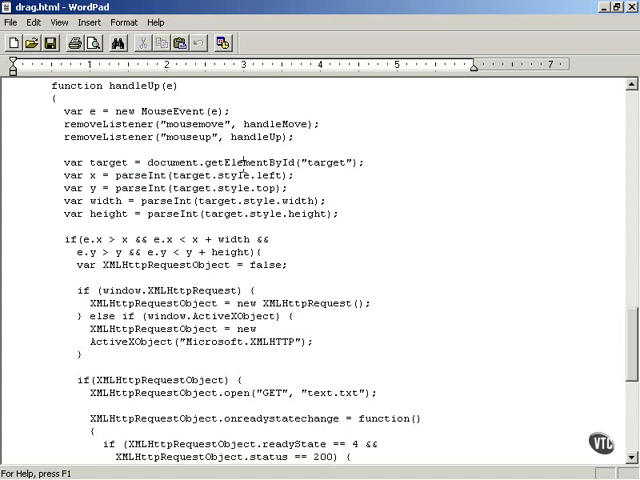
- Select "target" in getElementById, scroll to the target div, then back to handleUp
{"action": "double_click", "coordinate": [328, 162]}
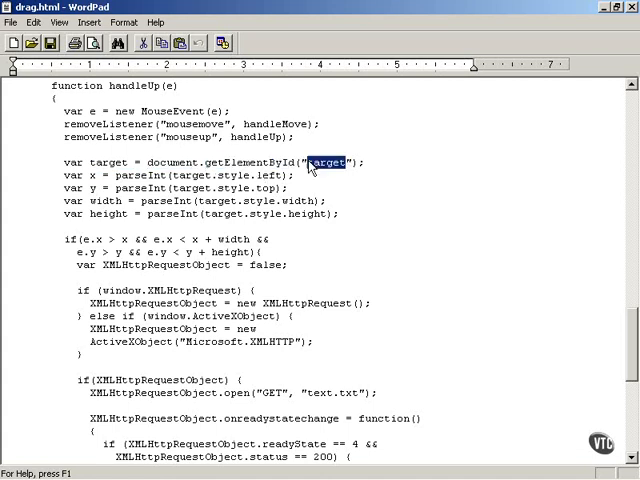
{"action": "scroll", "scroll_direction": "down", "scroll_amount": 3}
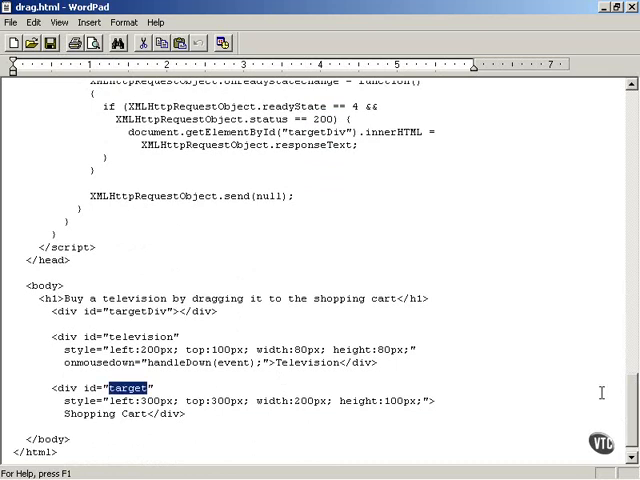
{"action": "scroll", "scroll_direction": "up", "scroll_amount": 3}
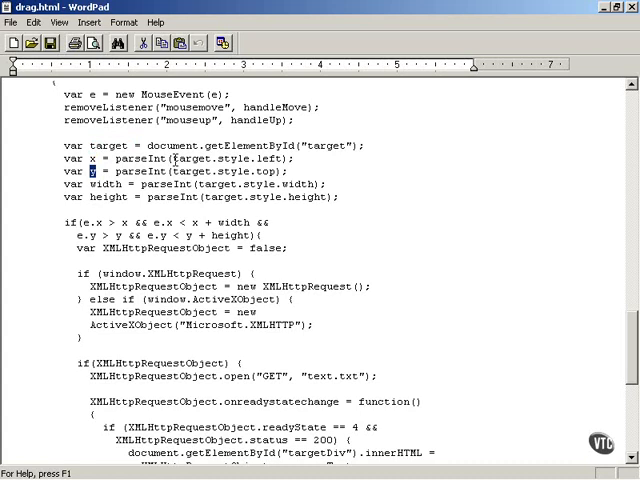
{"action": "double_click", "coordinate": [196, 158]}
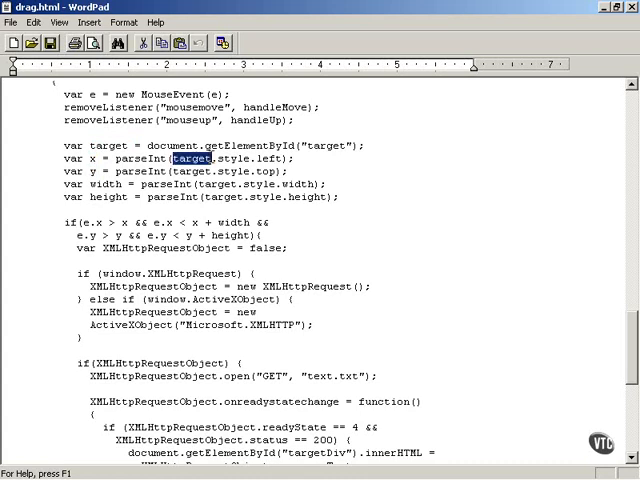
{"action": "left_click_drag", "start_coordinate": [175, 158], "coordinate": [283, 158]}
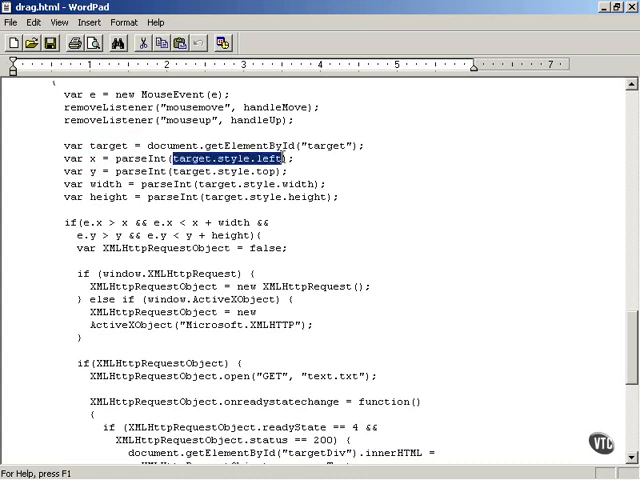
{"action": "double_click", "coordinate": [135, 159]}
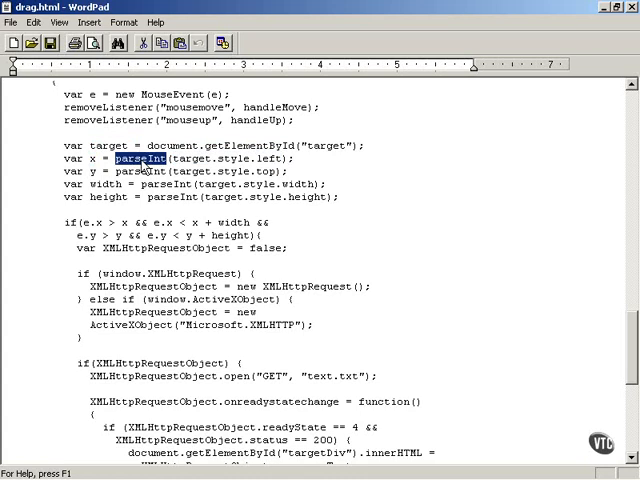
{"action": "left_click", "coordinate": [173, 159]}
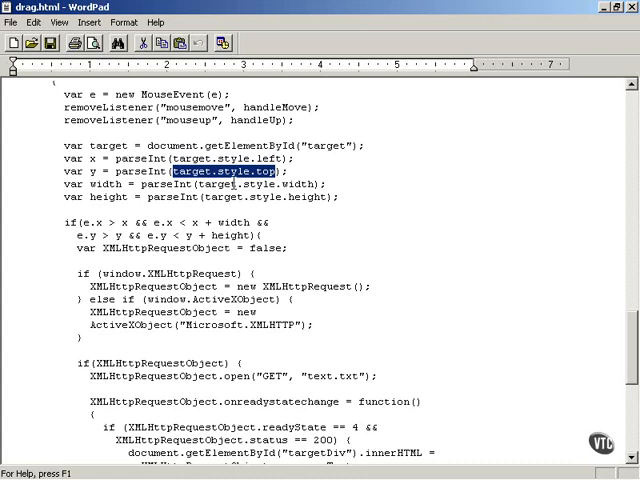
{"action": "double_click", "coordinate": [95, 197]}
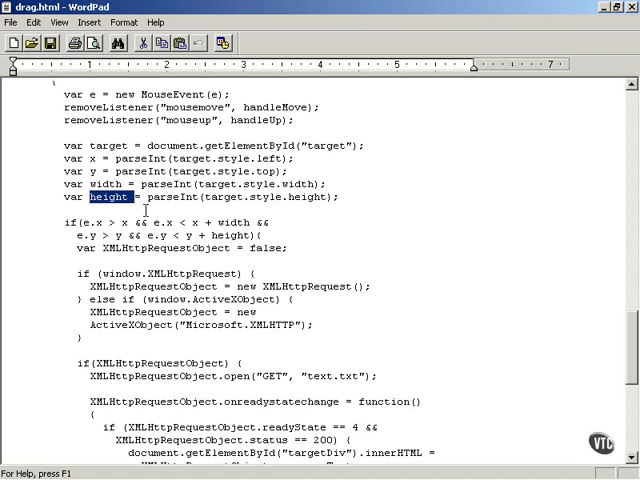
{"action": "left_click", "coordinate": [78, 94]}
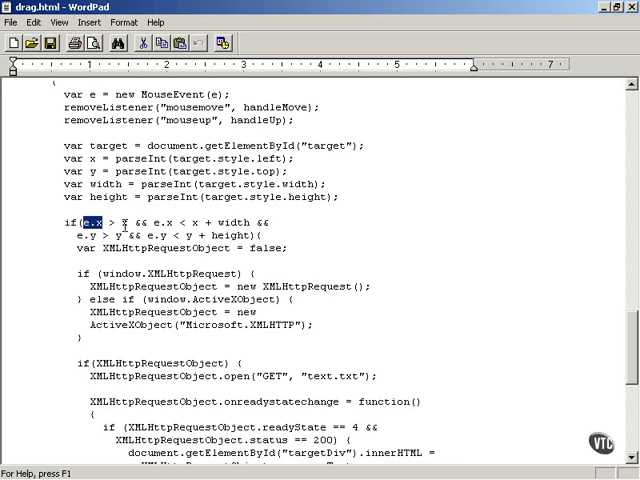
{"action": "mouse_move", "coordinate": [104, 232]}
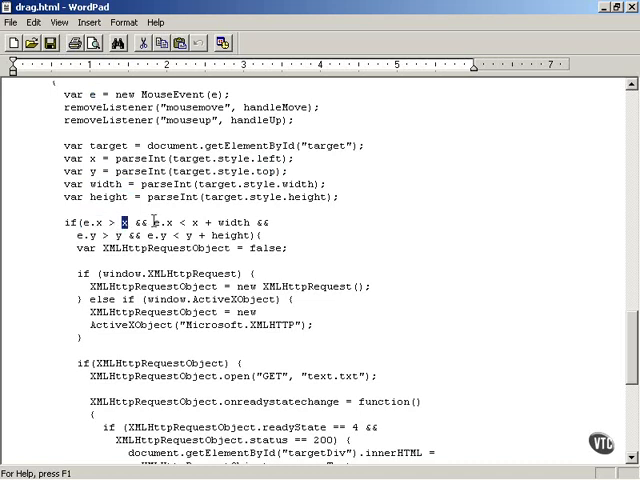
{"action": "left_click_drag", "start_coordinate": [120, 221], "coordinate": [205, 221]}
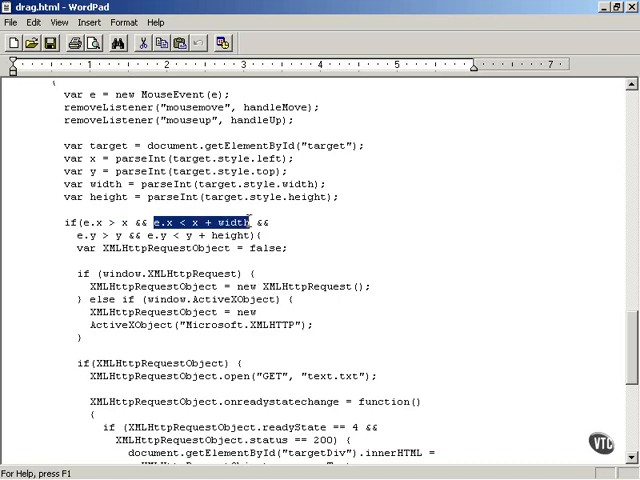
{"action": "mouse_move", "coordinate": [13, 225]}
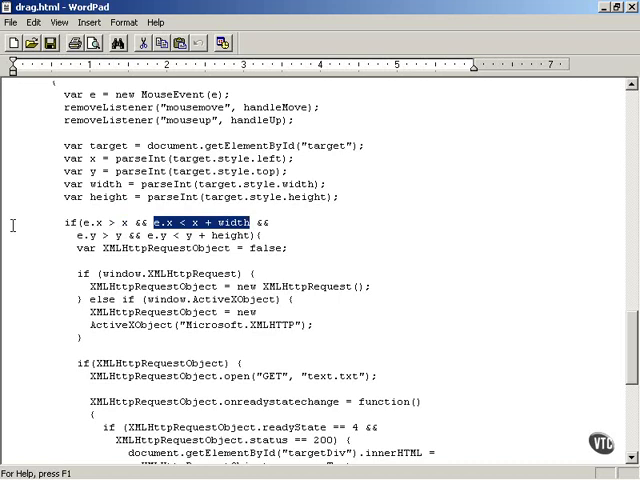